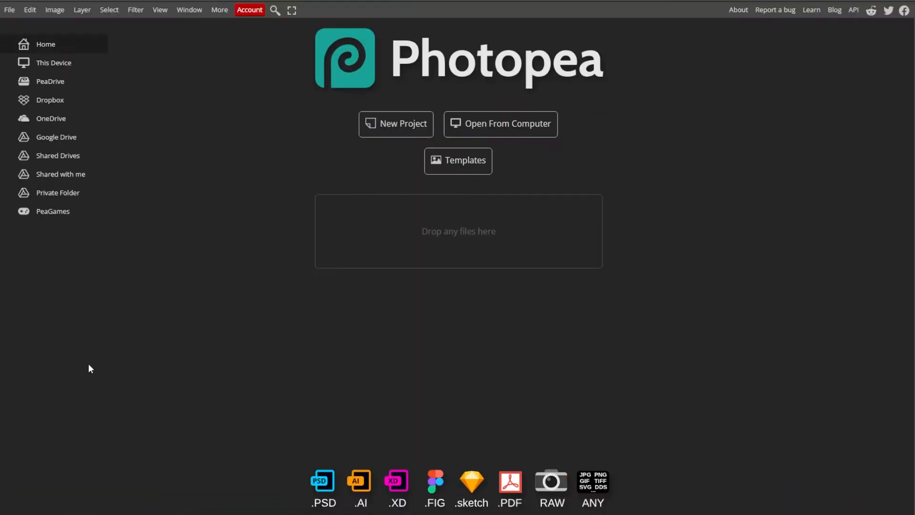
- Load the kingfisher photo from the computer, then return to the File menu for the apple tree photo
left_click(9, 10)
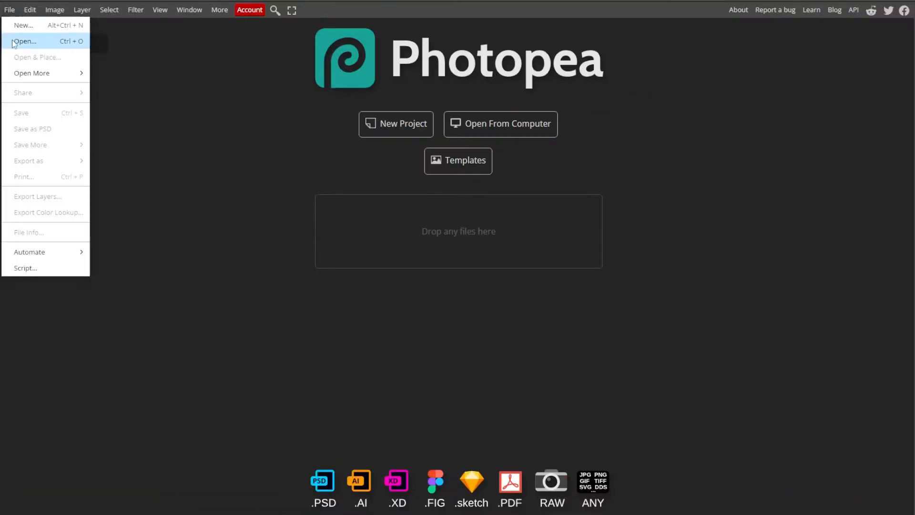
left_click(25, 41)
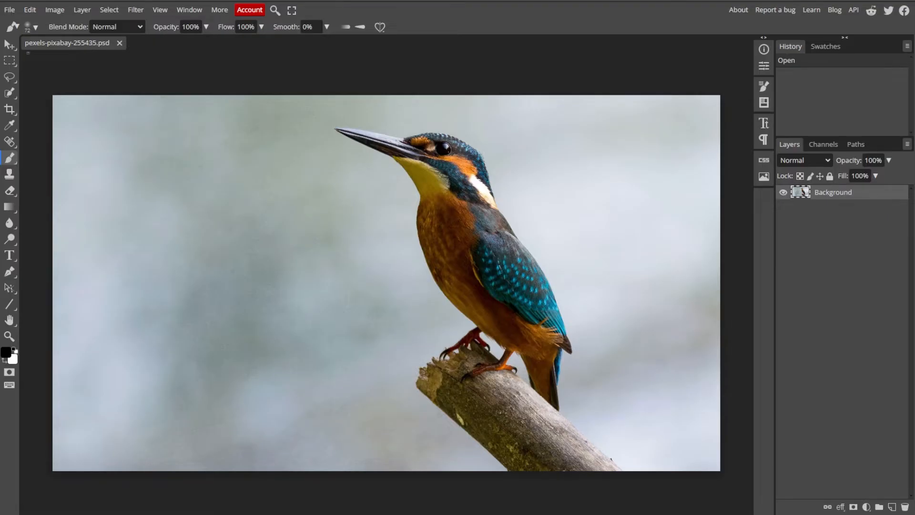
mouse_move(145, 375)
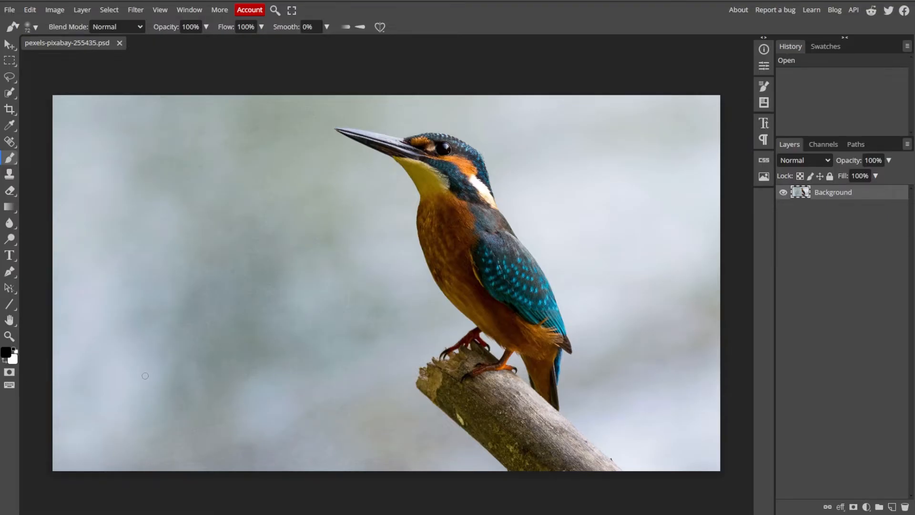
left_click(9, 9)
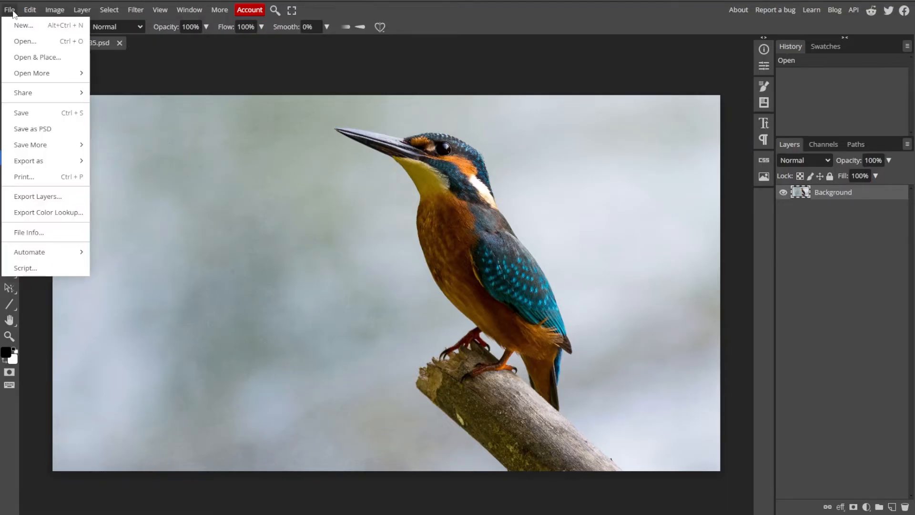
mouse_move(26, 41)
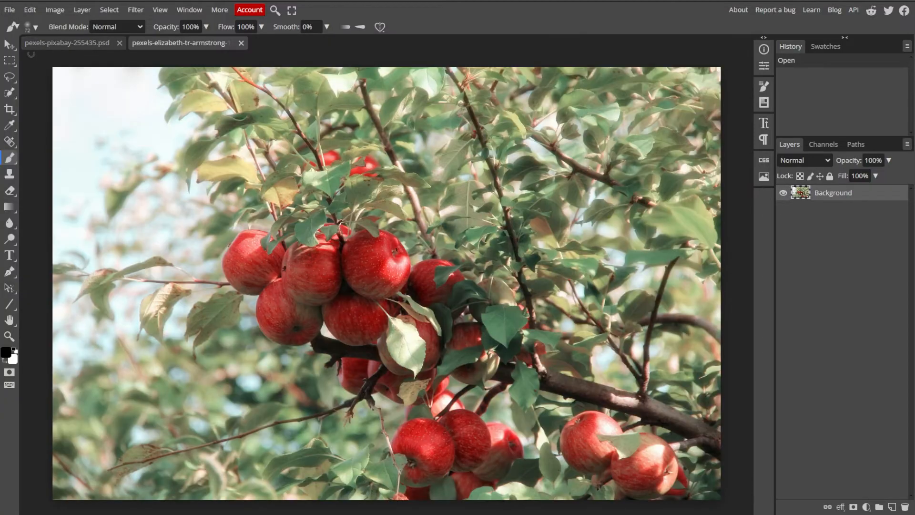
- Paint a Quick Selection over the kingfisher and perch, then start Refine Edge on it
left_click(67, 43)
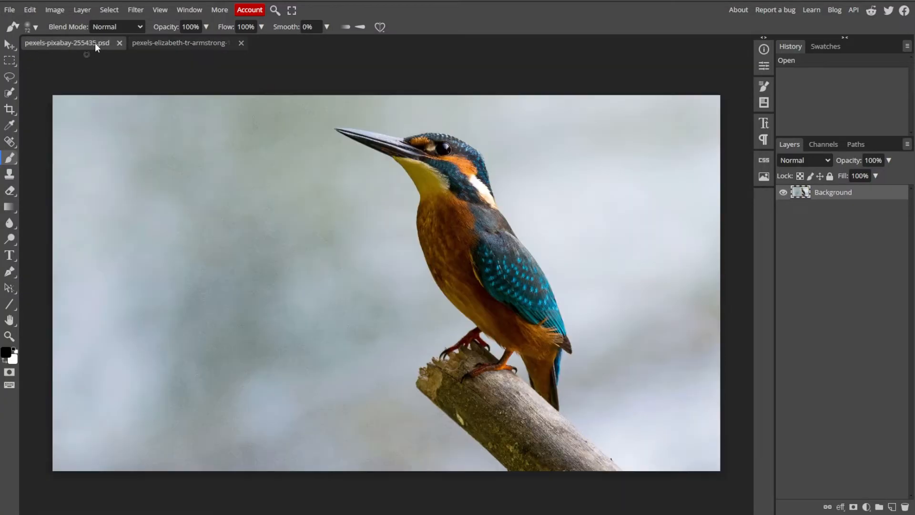
left_click(9, 93)
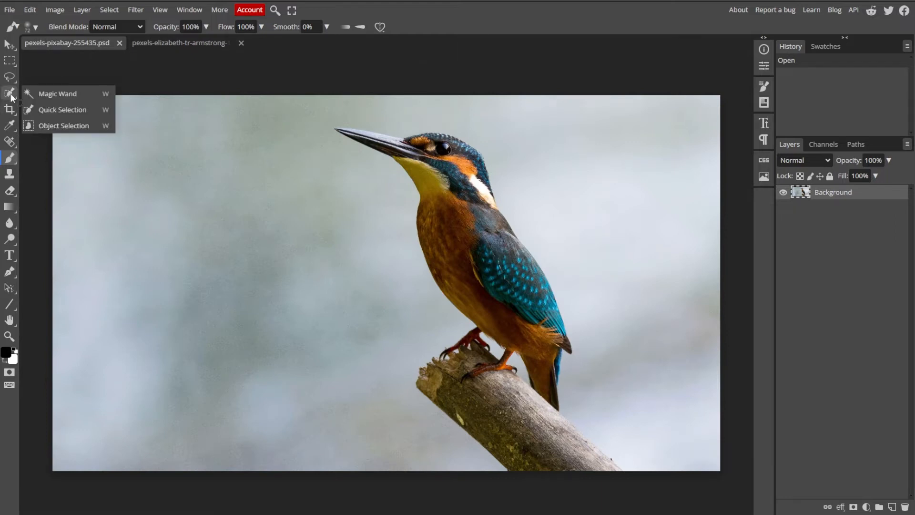
left_click(63, 111)
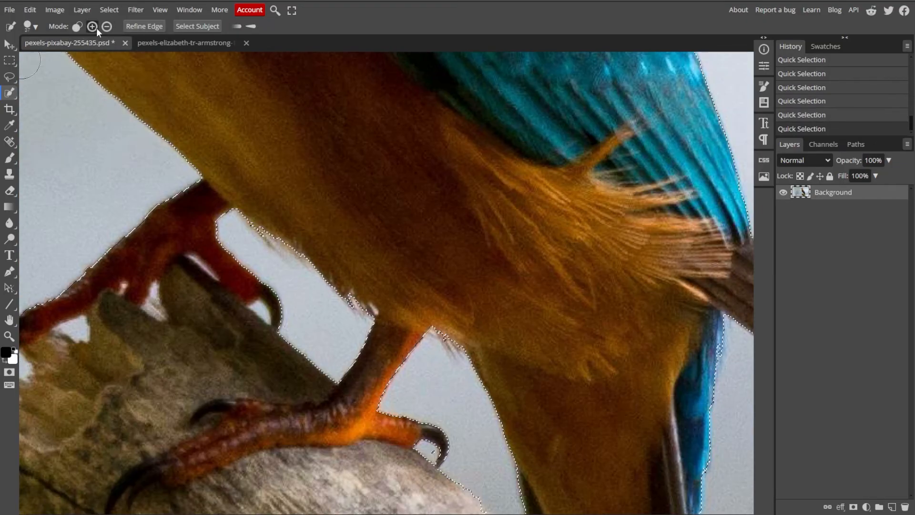
left_click(34, 26)
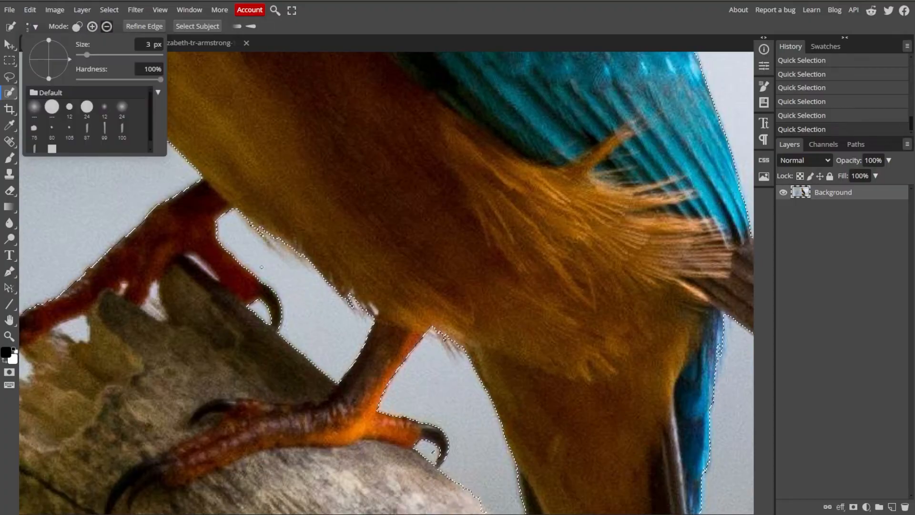
left_click(67, 43)
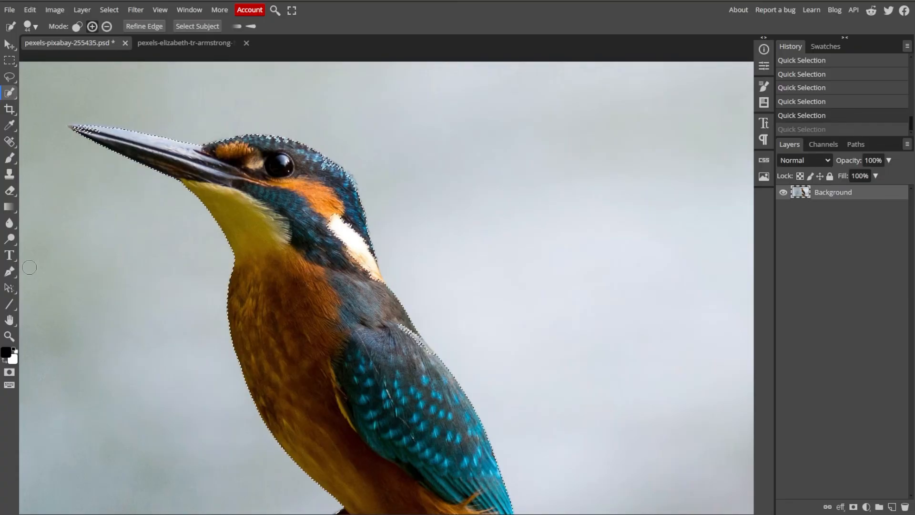
left_click(143, 26)
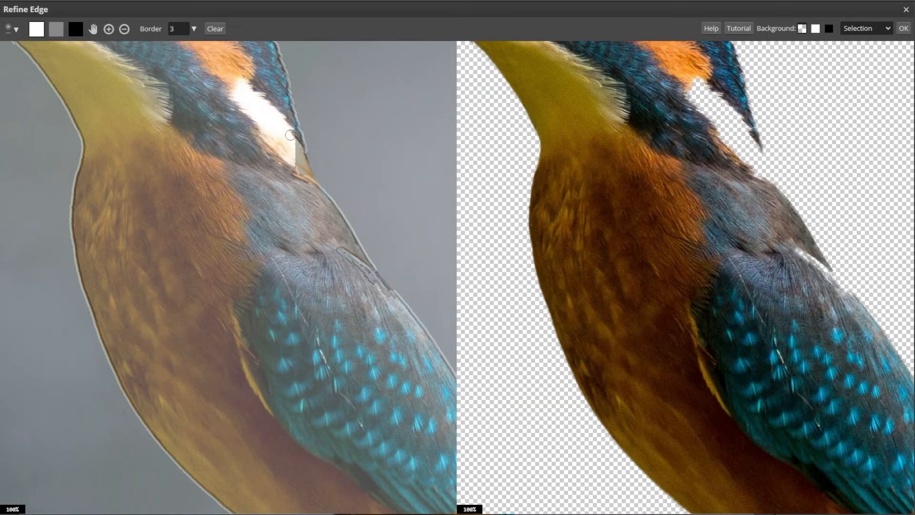
- Refine the selection edge around the plumage and along the beak tip
left_click(108, 28)
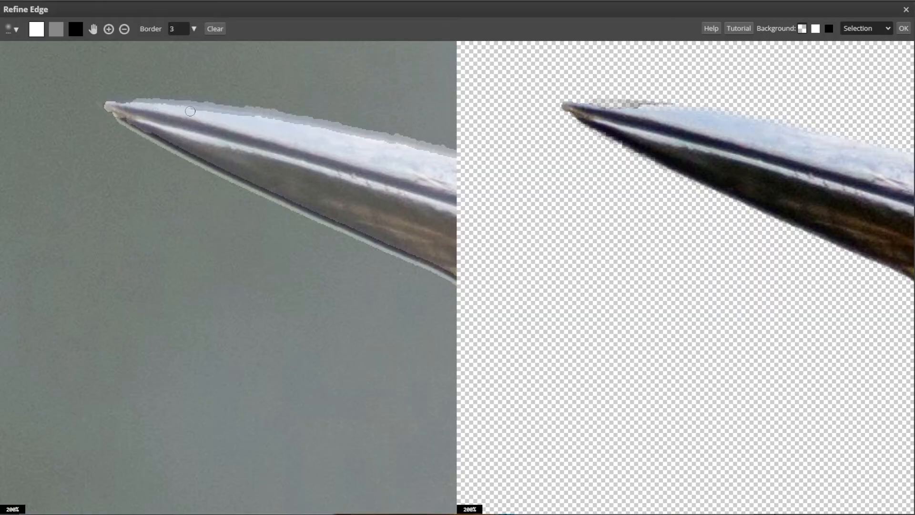
left_click(865, 28)
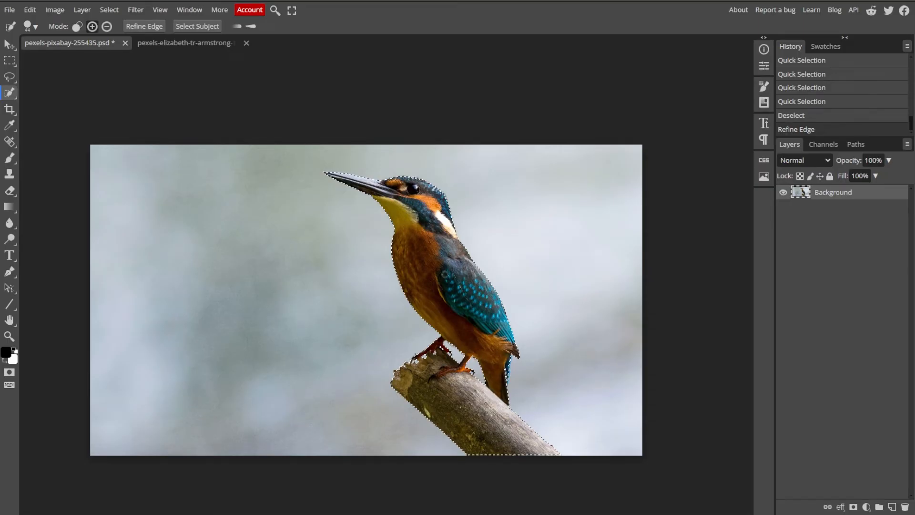
mouse_move(840, 198)
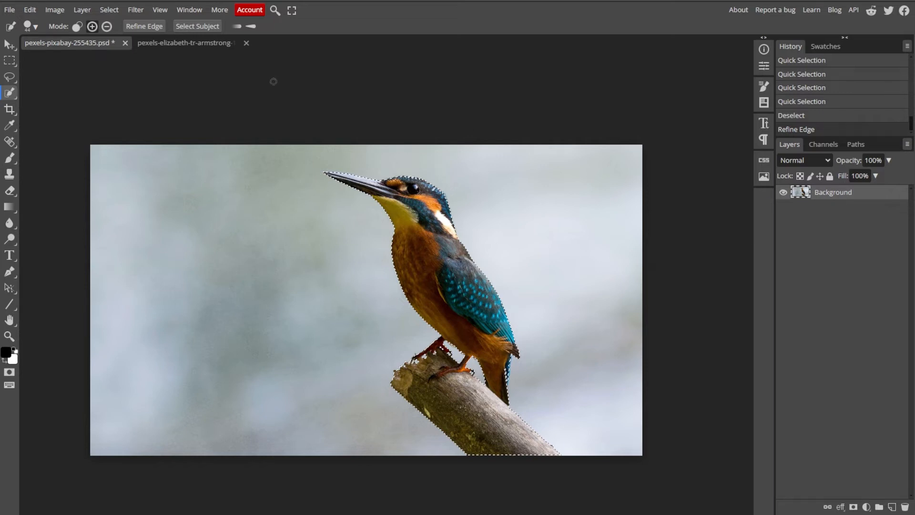
- Make the apple tree photo the active document
left_click(184, 43)
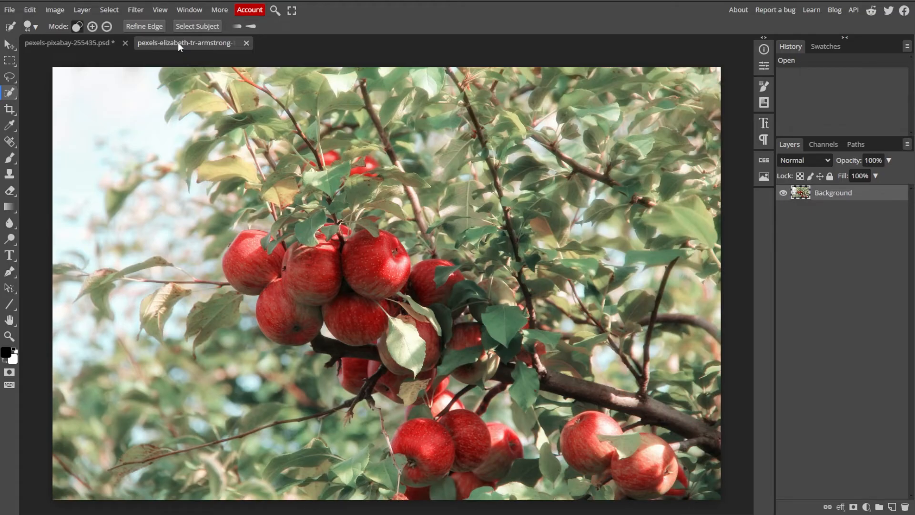
- Paste the cut-out kingfisher as a new layer onto the apple tree photo
key("ctrl+v")
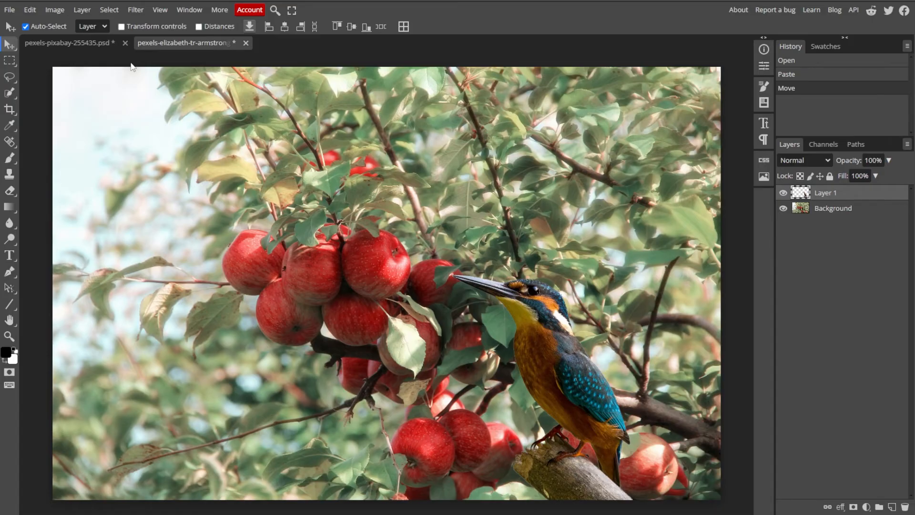
- Free Transform the kingfisher layer to enlarge it at the lower right of the tree
left_click(29, 10)
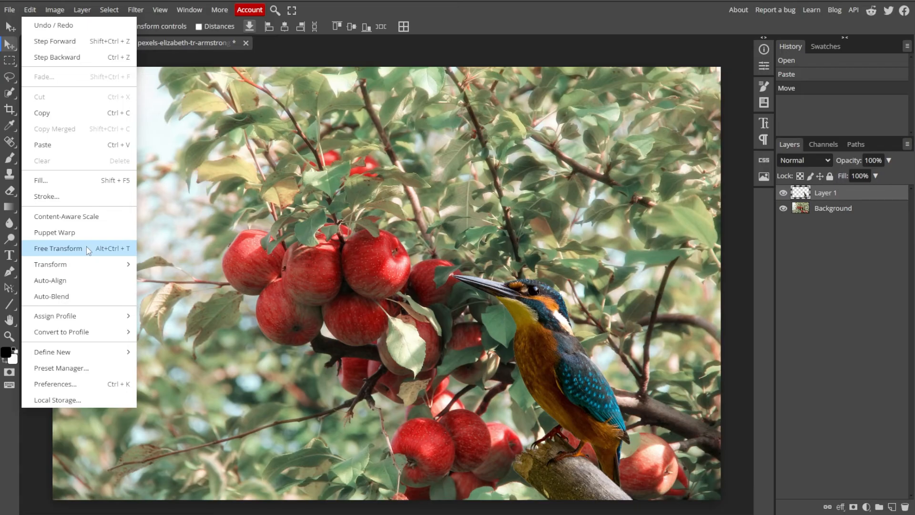
left_click(58, 248)
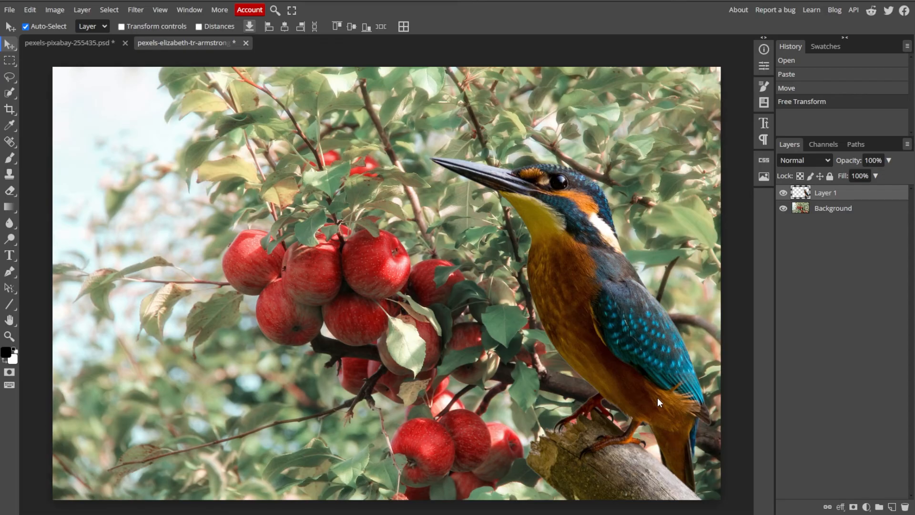
- Browse the Export As formats, then hide Layer 1 so only the apple tree shows
left_click(9, 10)
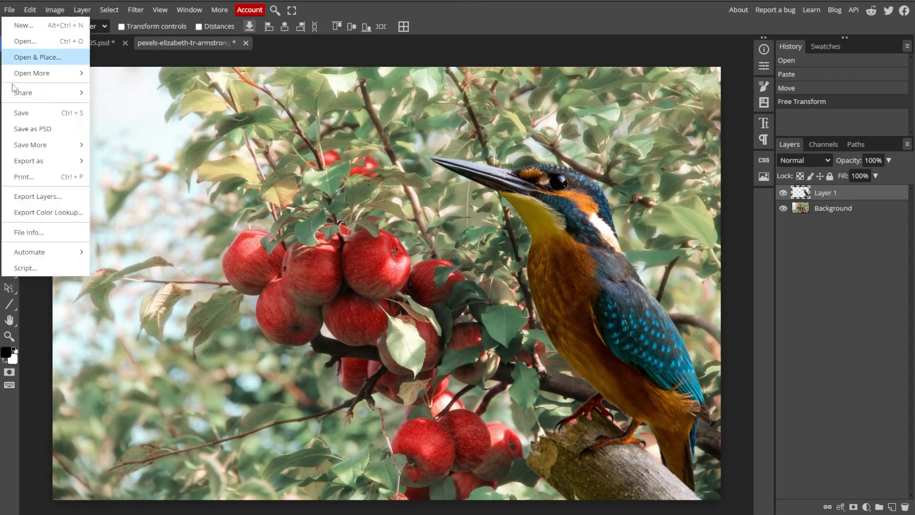
left_click(28, 160)
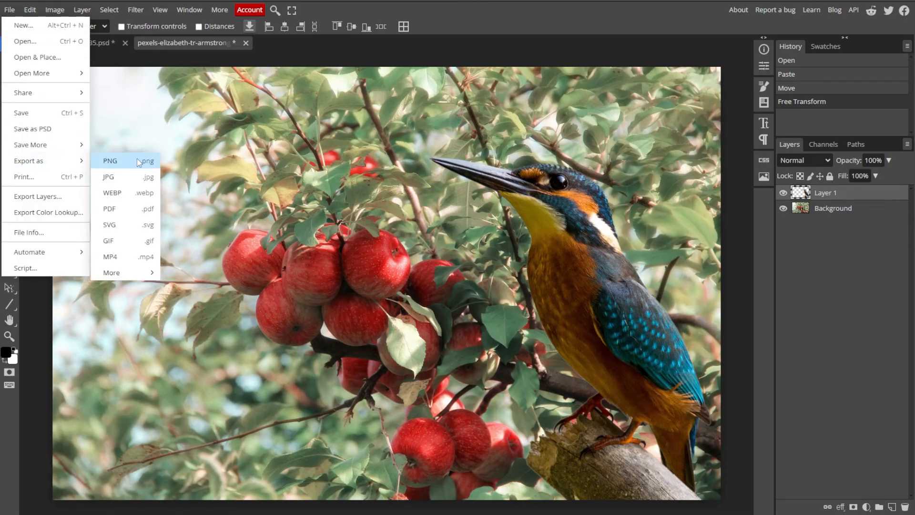
mouse_move(125, 176)
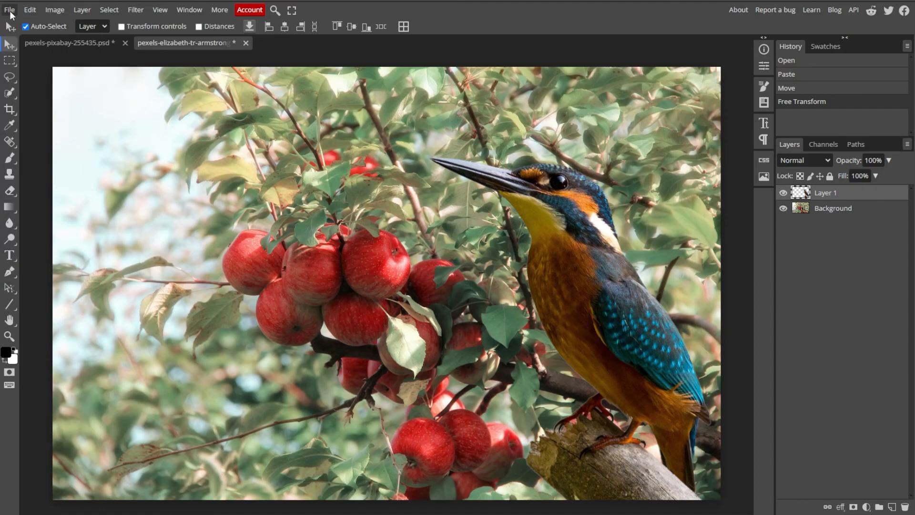
left_click(784, 192)
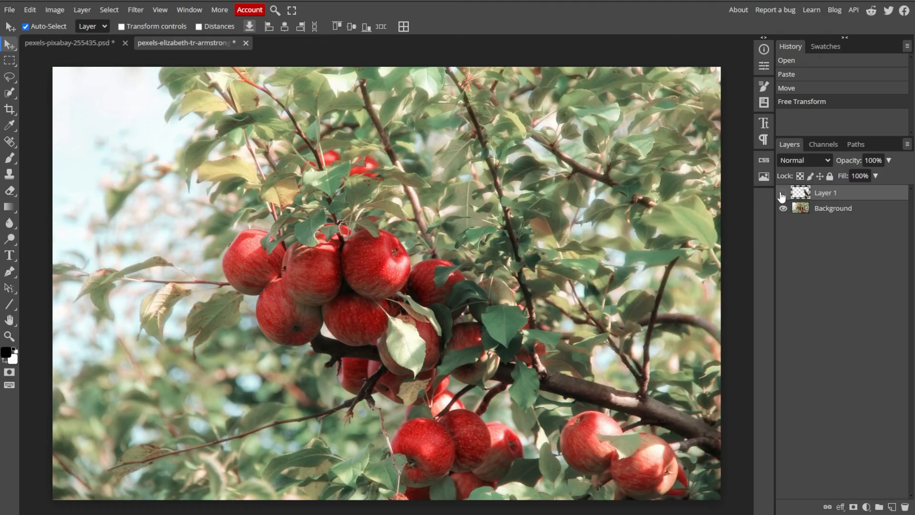